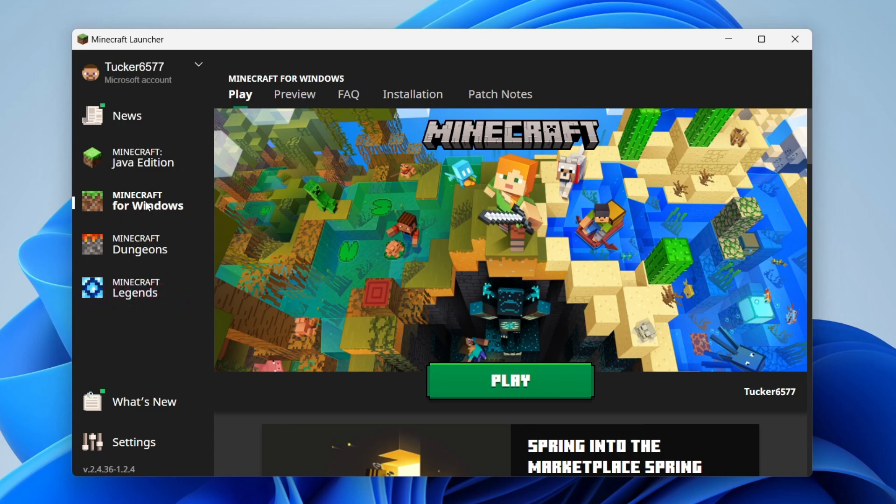
mouse_move(141, 205)
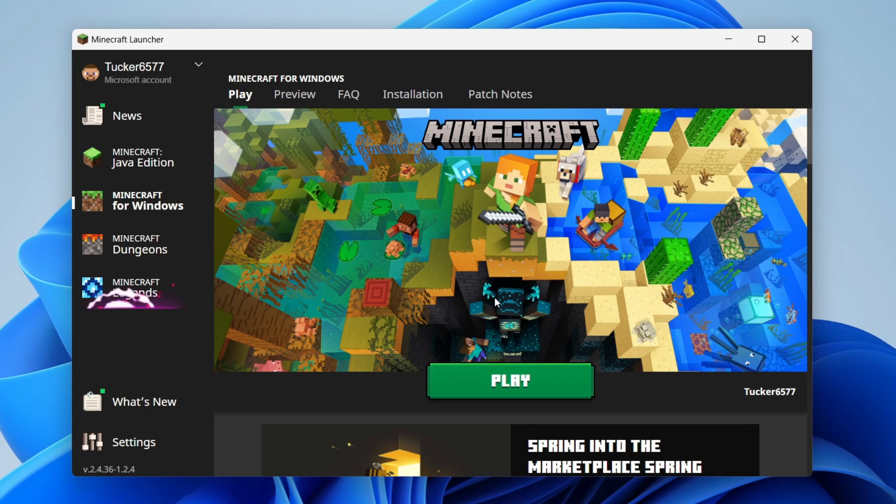
mouse_move(706, 113)
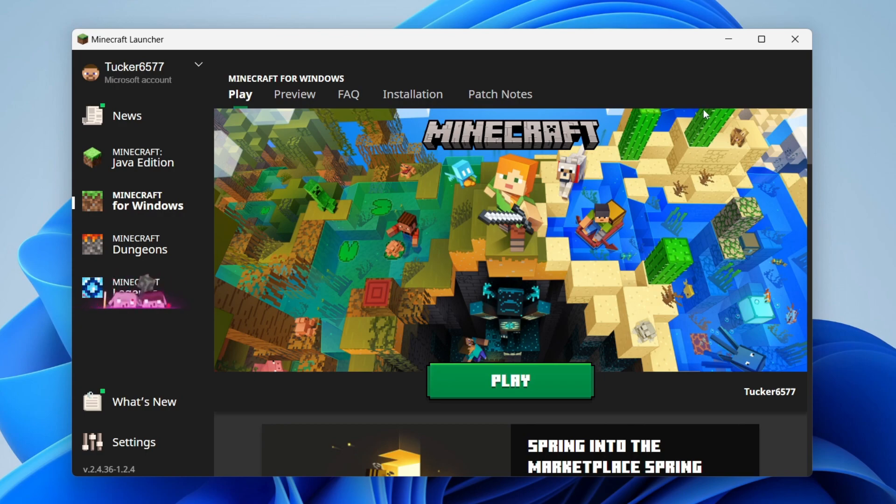
From the Minecraft site choose Get Minecraft for Computer and select the $29.99 Base Game.
left_click(794, 39)
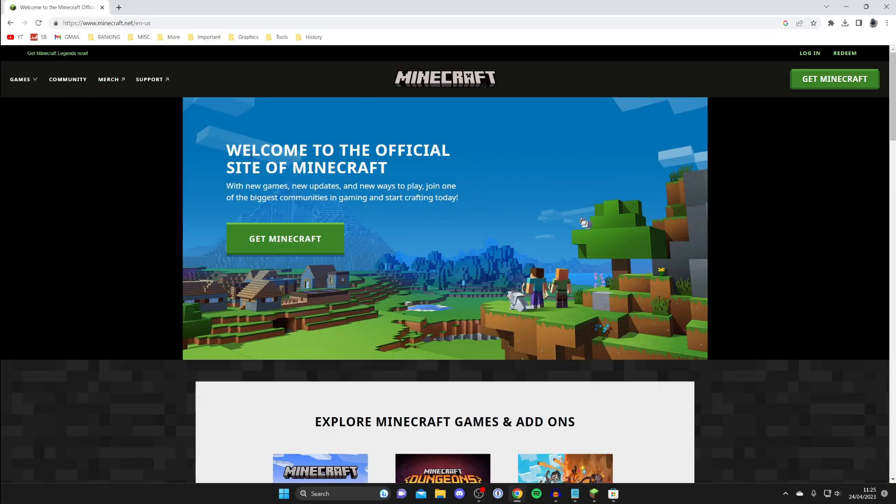
left_click(284, 238)
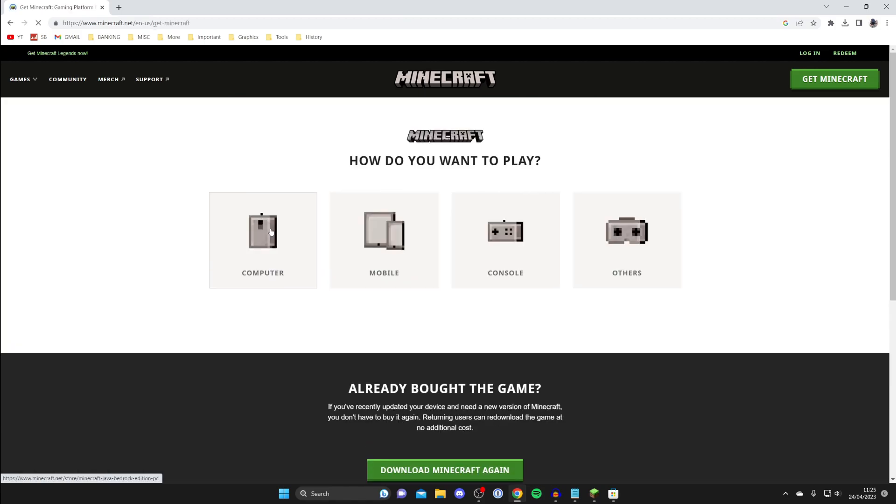
mouse_move(289, 245)
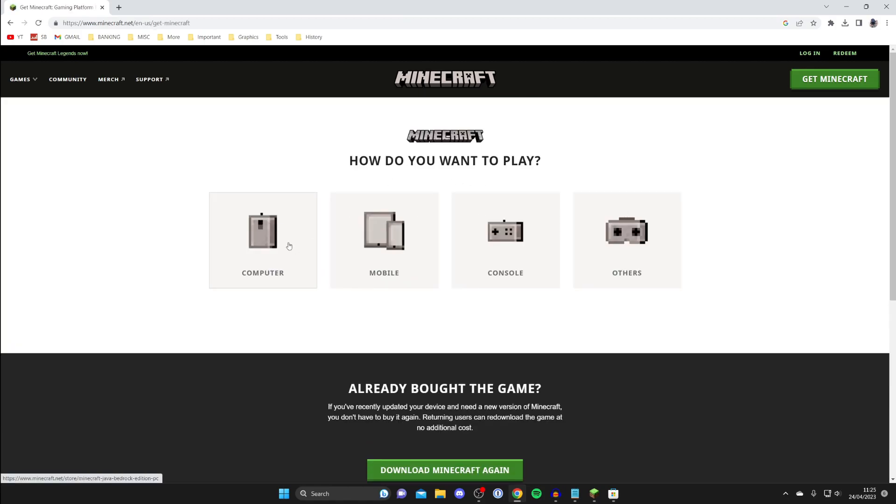
left_click(263, 240)
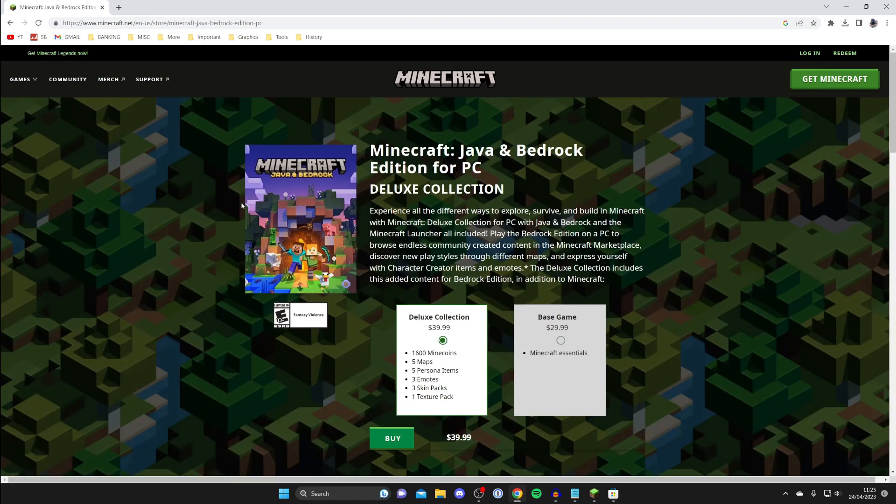
left_click(561, 340)
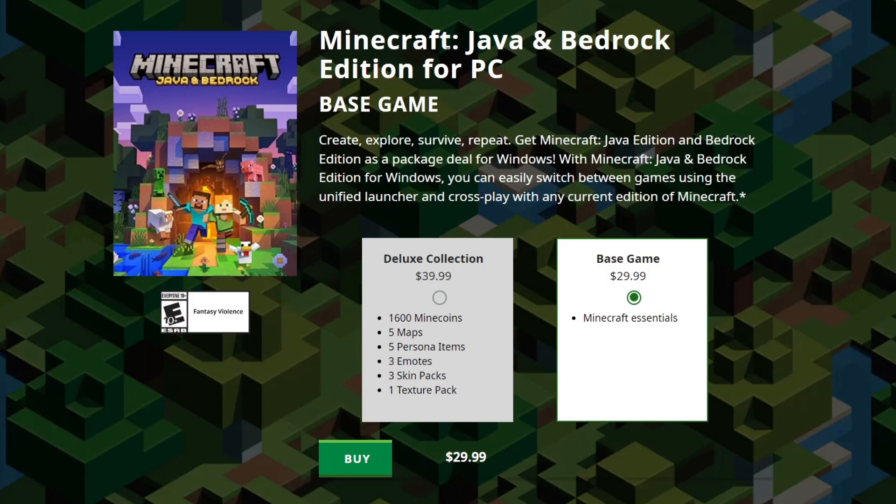
mouse_move(693, 122)
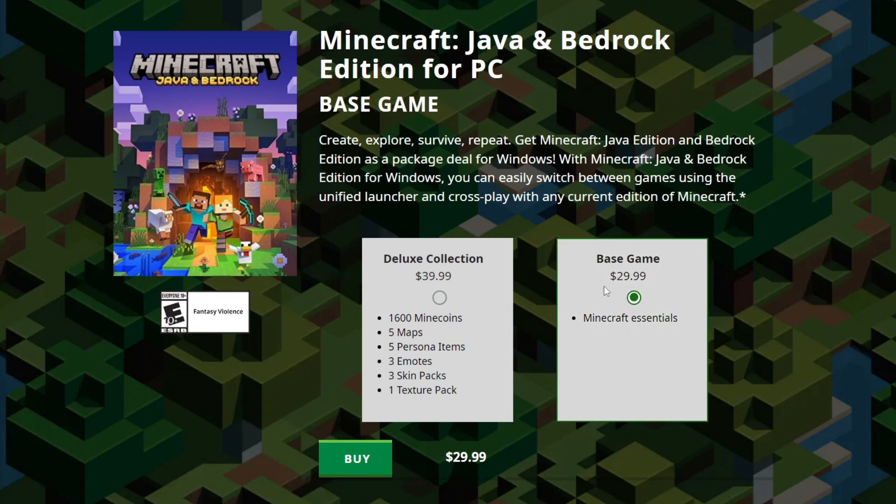
Start buying the Java & Bedrock Edition base game, then minimise Chrome to the desktop.
left_click(357, 459)
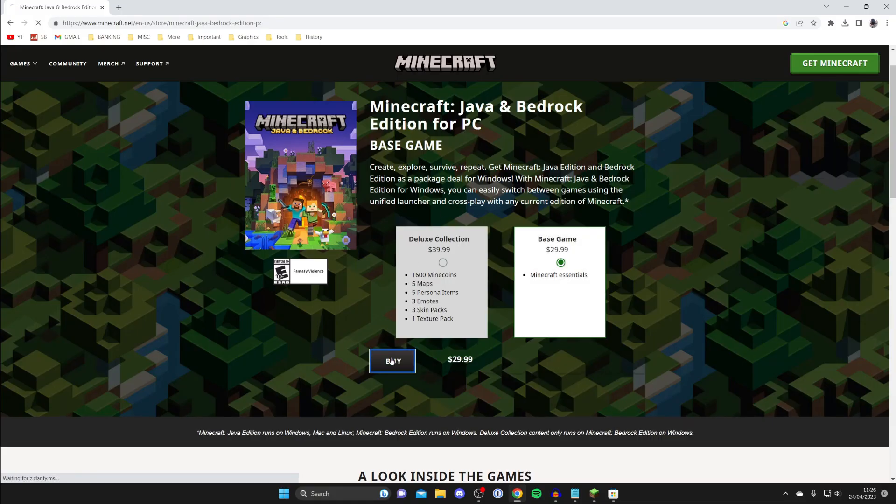
left_click(393, 361)
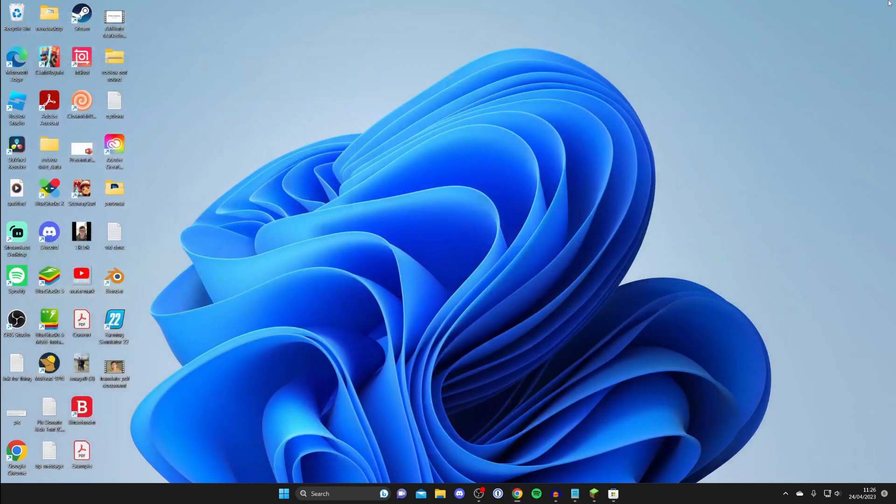
mouse_move(301, 144)
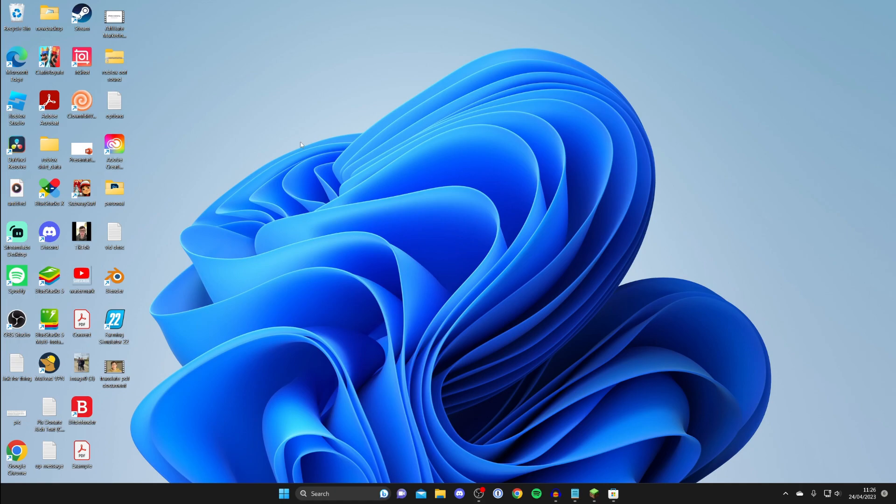
Launch the Microsoft Store from the taskbar onto its Home page.
left_click(613, 494)
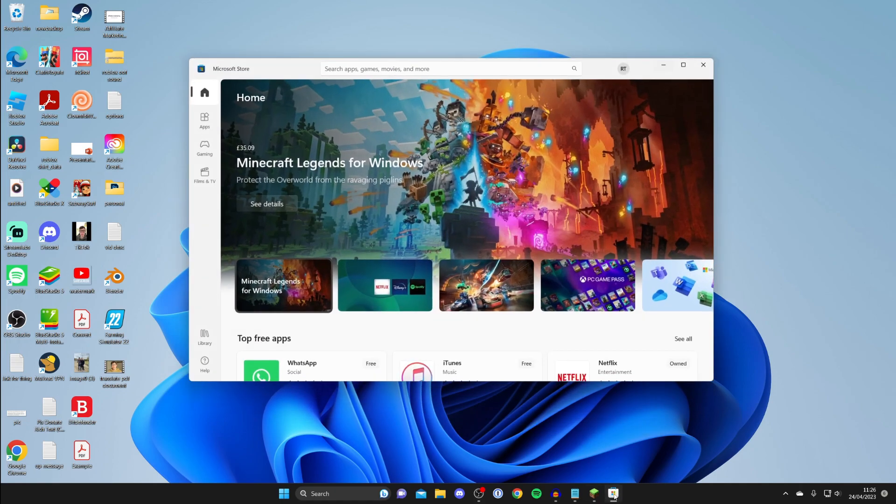
left_click(385, 286)
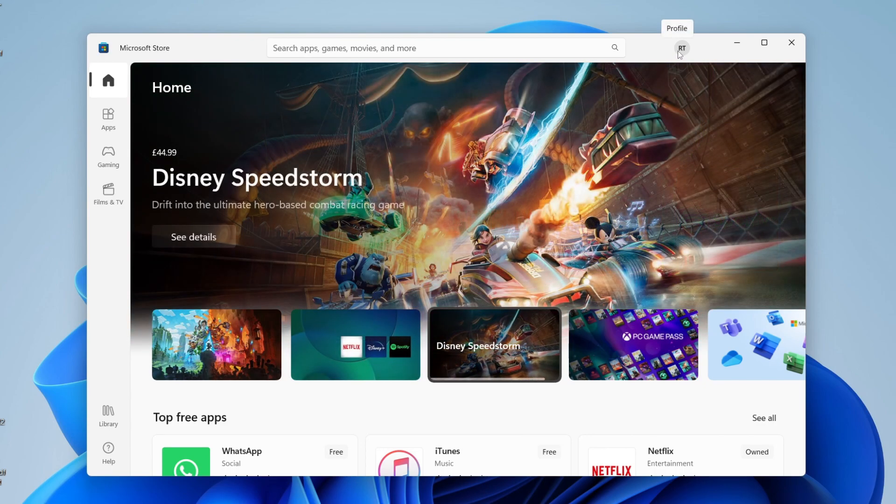
mouse_move(681, 78)
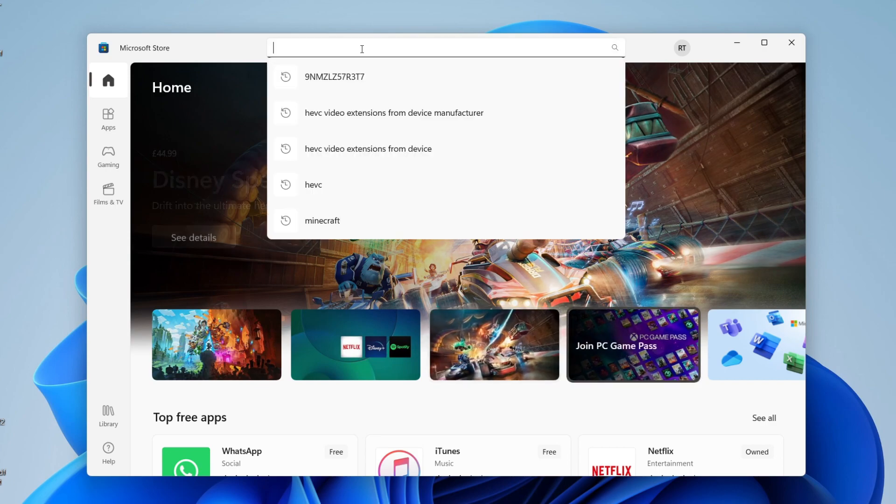
Search the Store for minecraft and bring the Minecraft Launcher result's Play button into view.
left_click(322, 221)
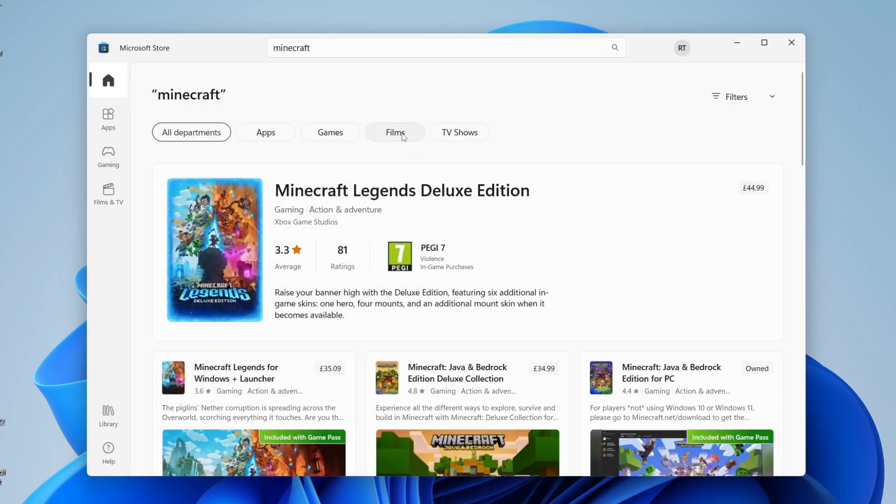
scroll("down", 3)
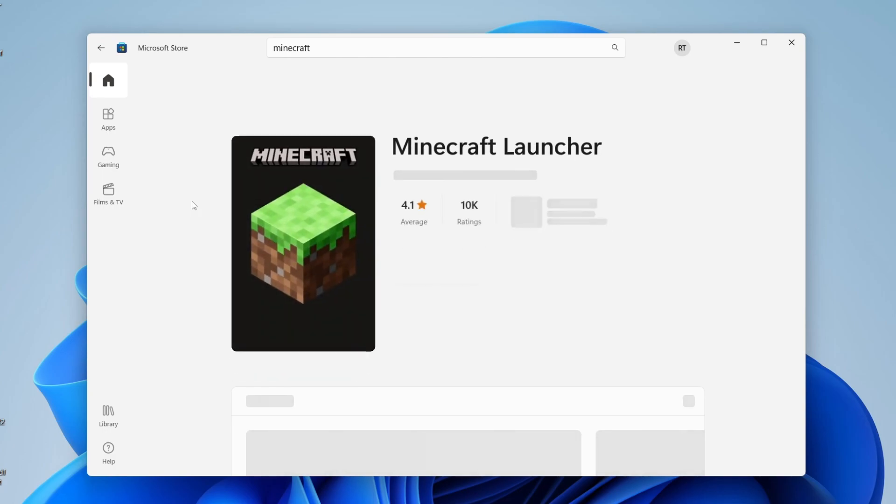
scroll("down", 3)
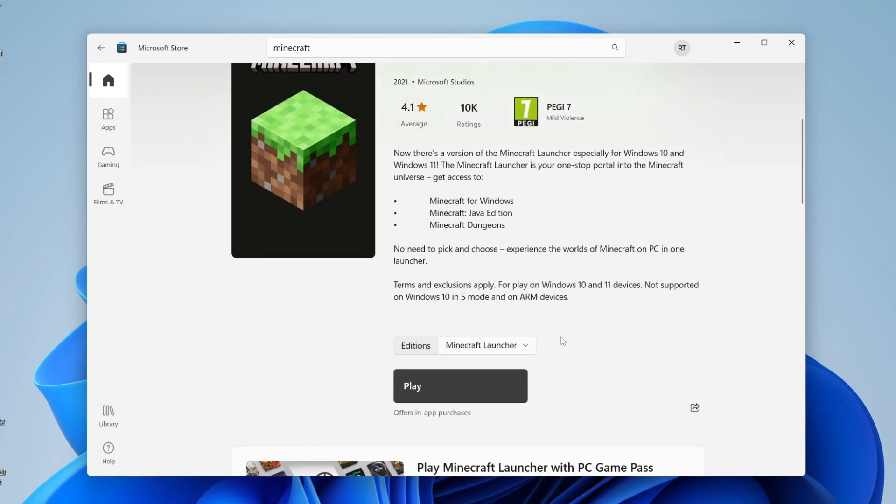
Launch Minecraft Launcher from the Store page with Minecraft for Windows ready to play.
left_click(460, 386)
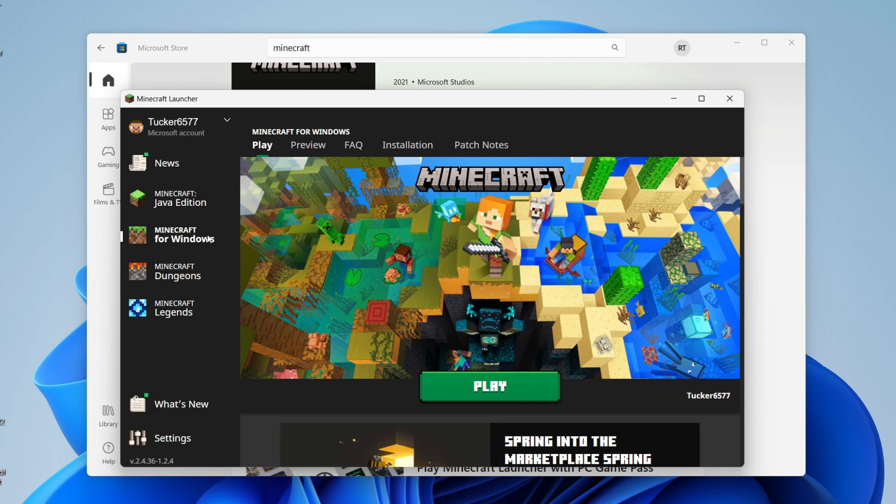
mouse_move(173, 308)
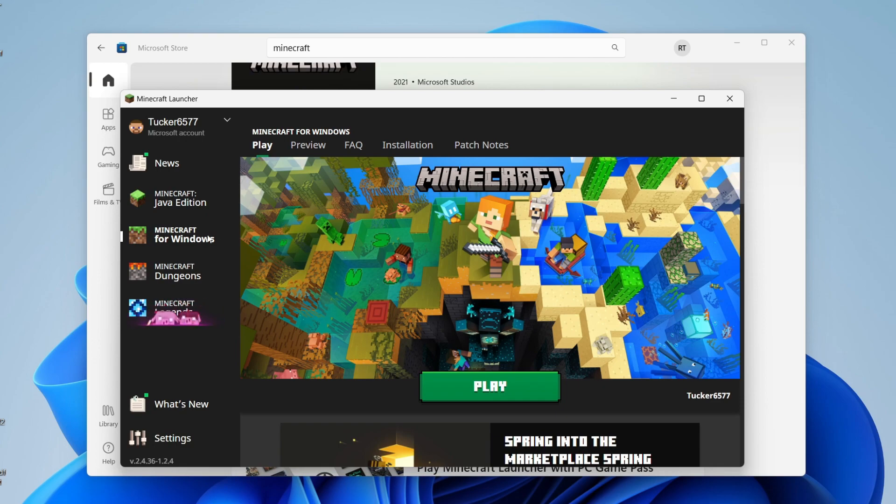